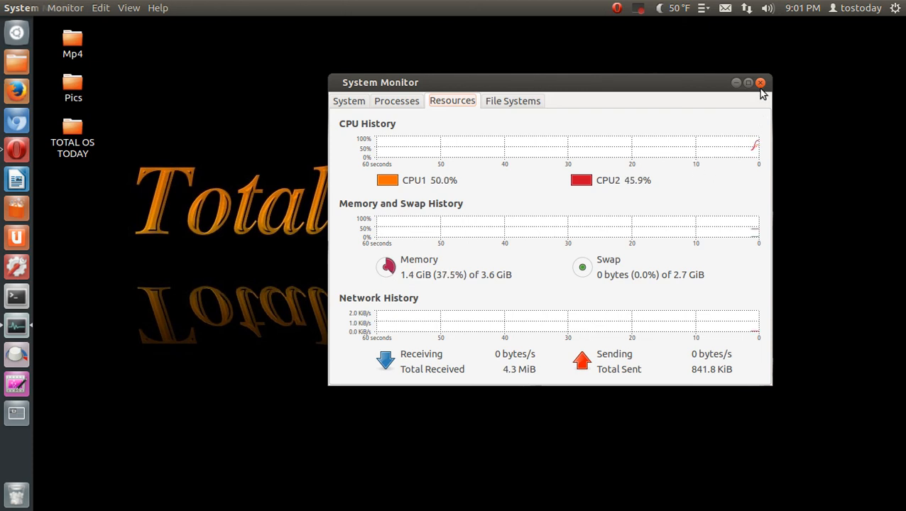
left_click(759, 83)
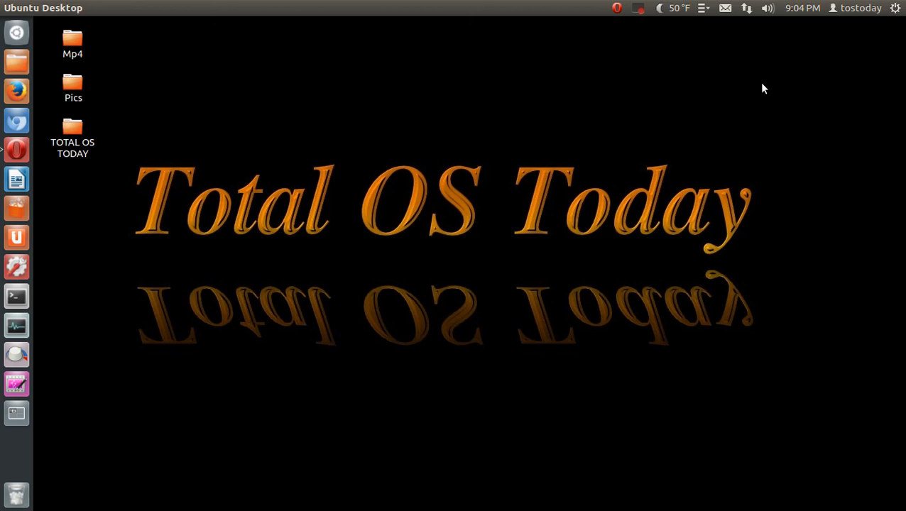
Launch Opera on linuxmint.com and feature the Linux Mint 15 Xfce, then KDE, edition in the showcase.
left_click(16, 149)
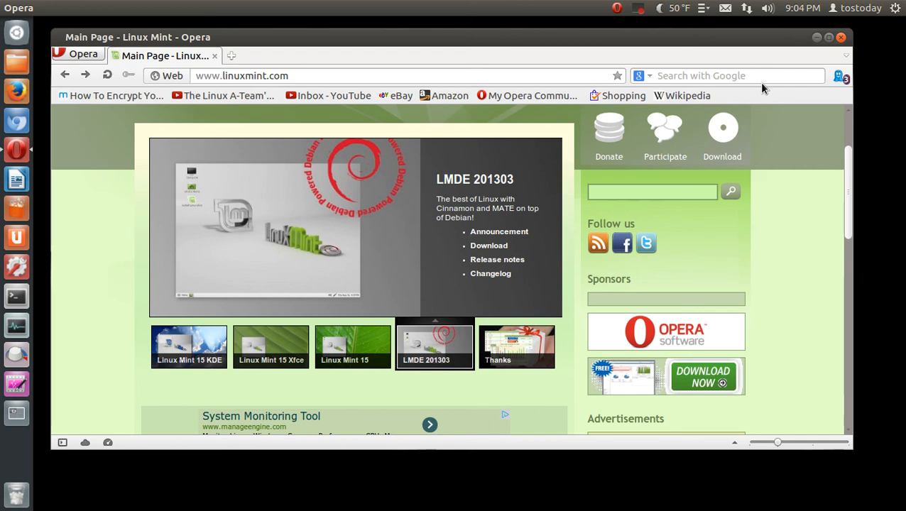
left_click(270, 346)
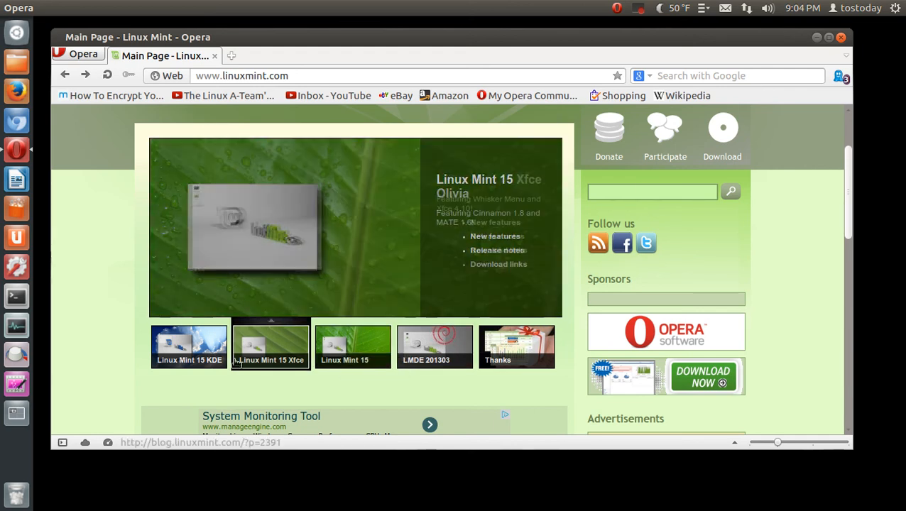
left_click(189, 346)
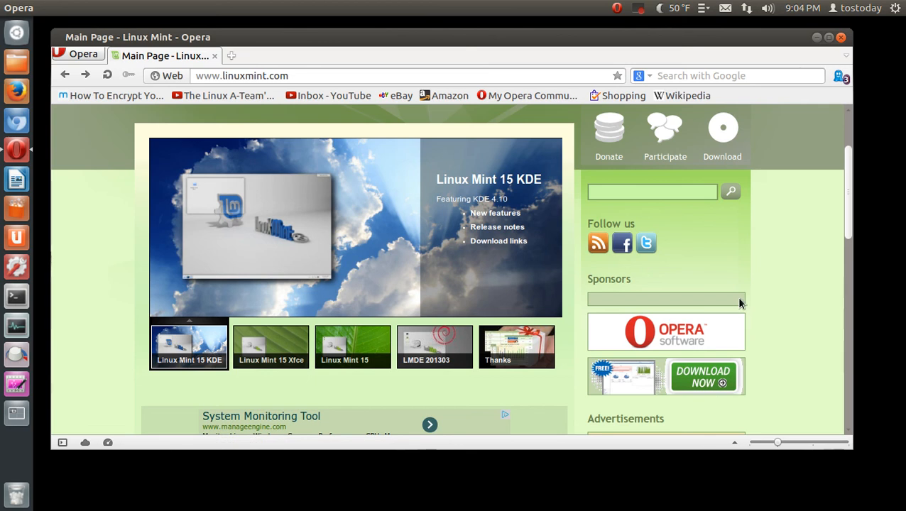
mouse_move(790, 297)
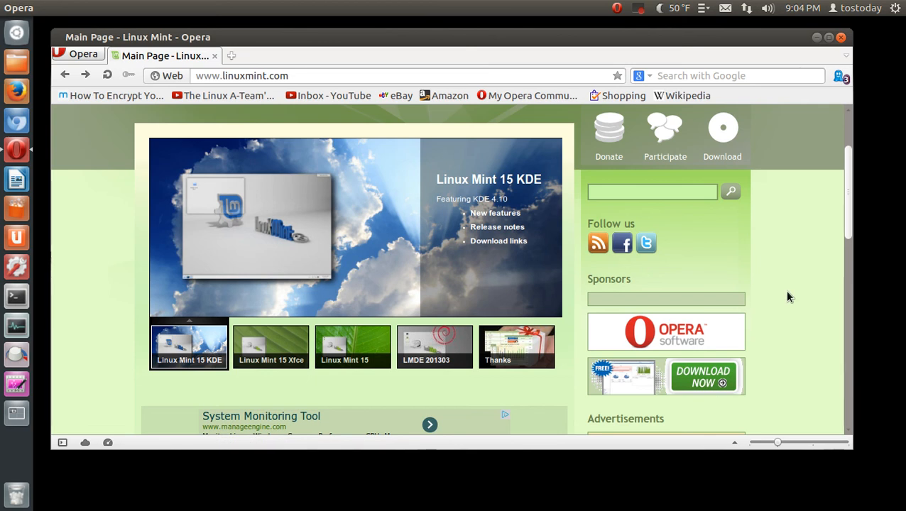